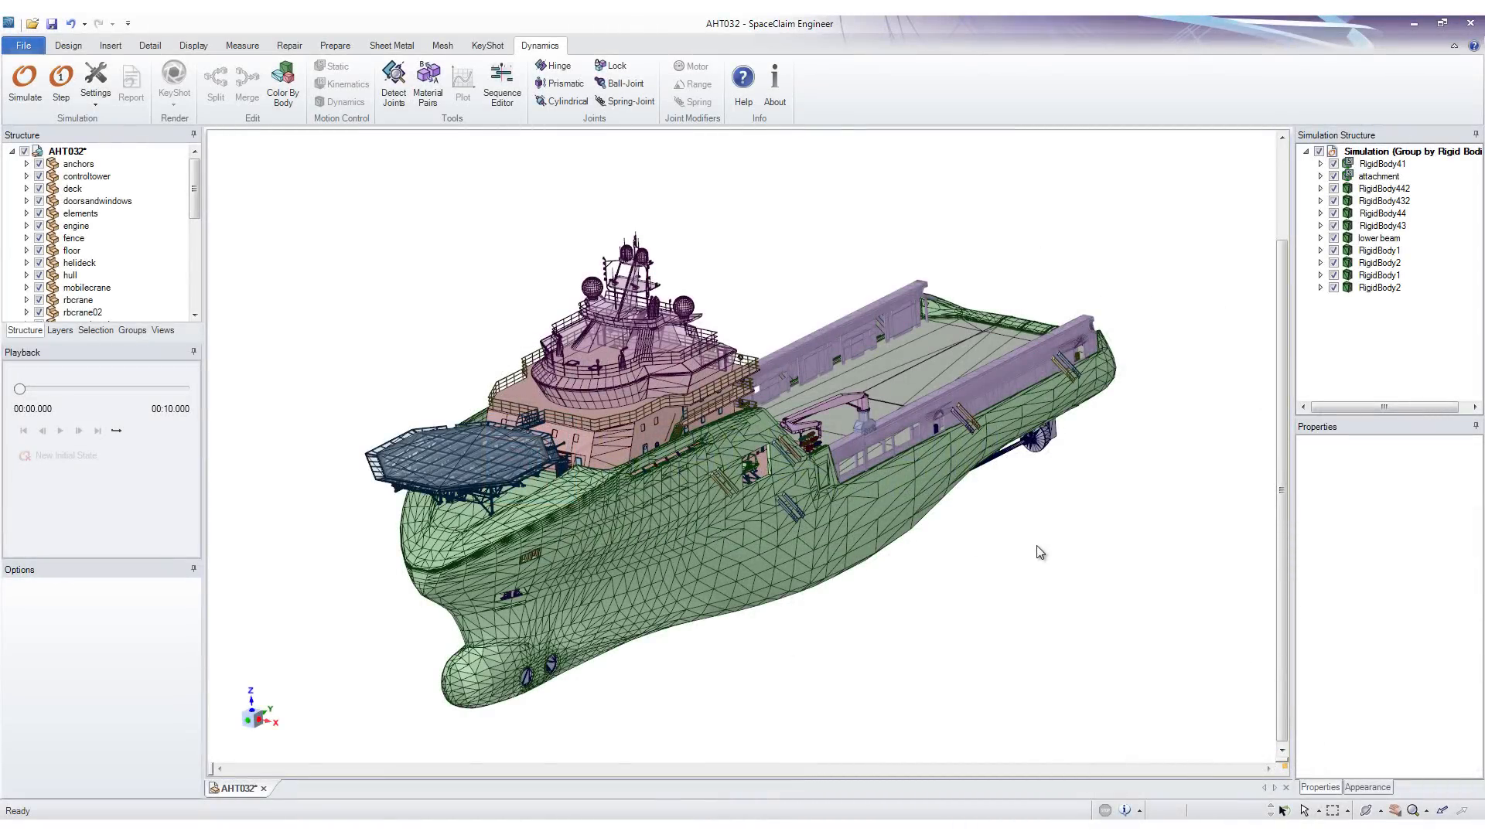
mouse_move(1055, 575)
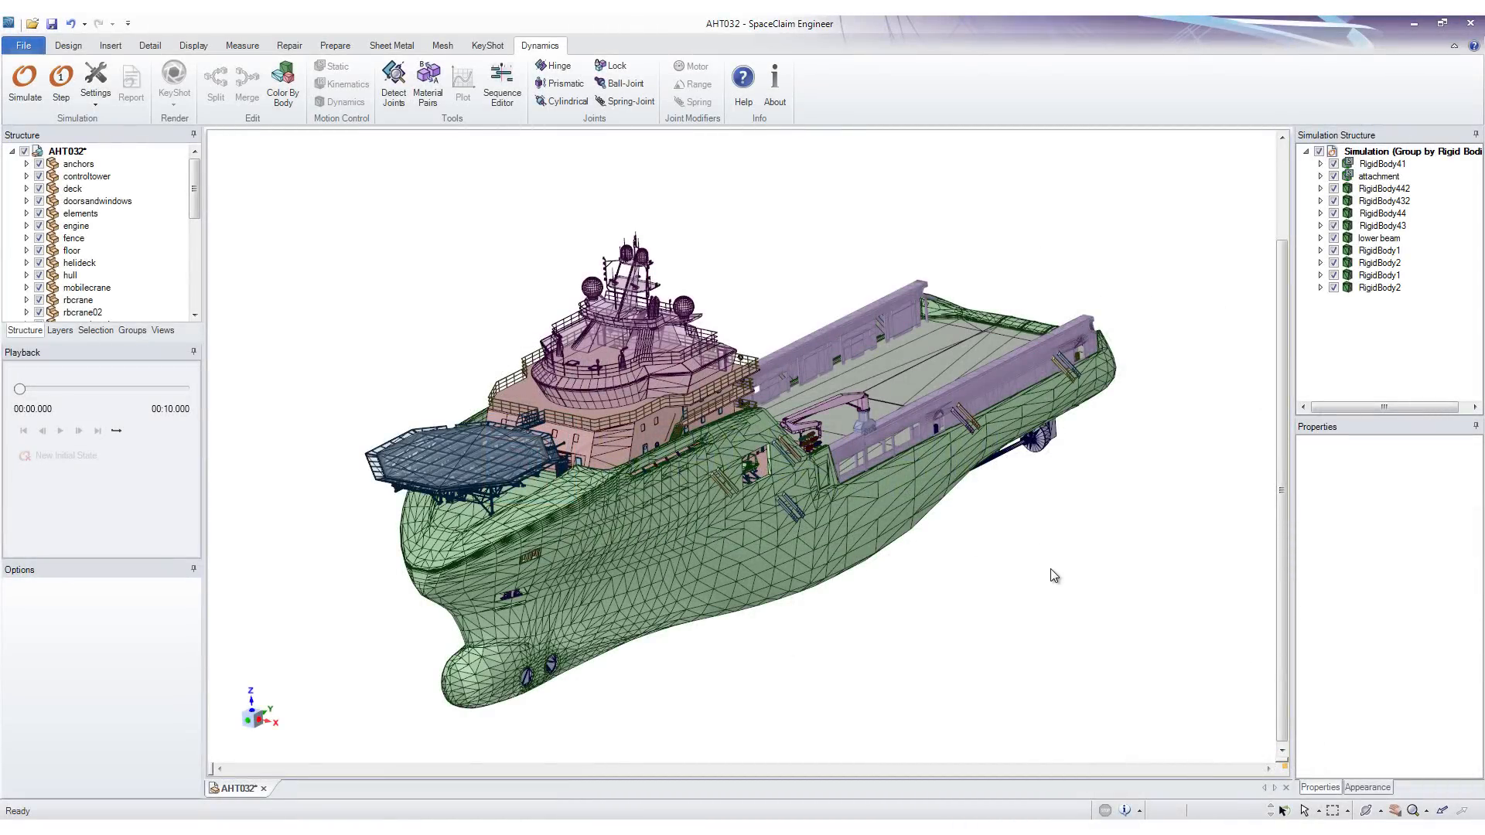
mouse_move(1024, 563)
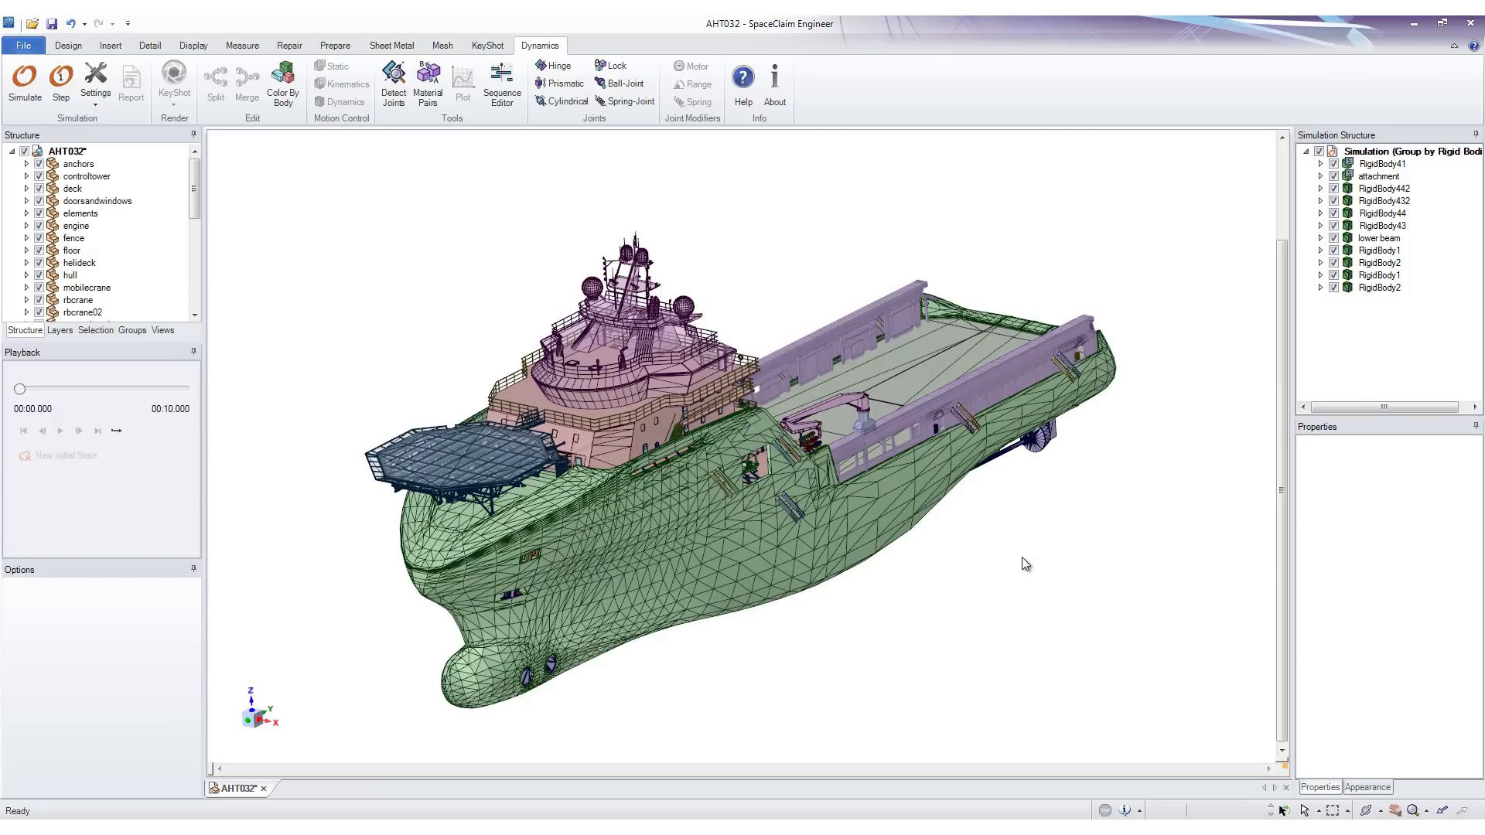
mouse_move(977, 553)
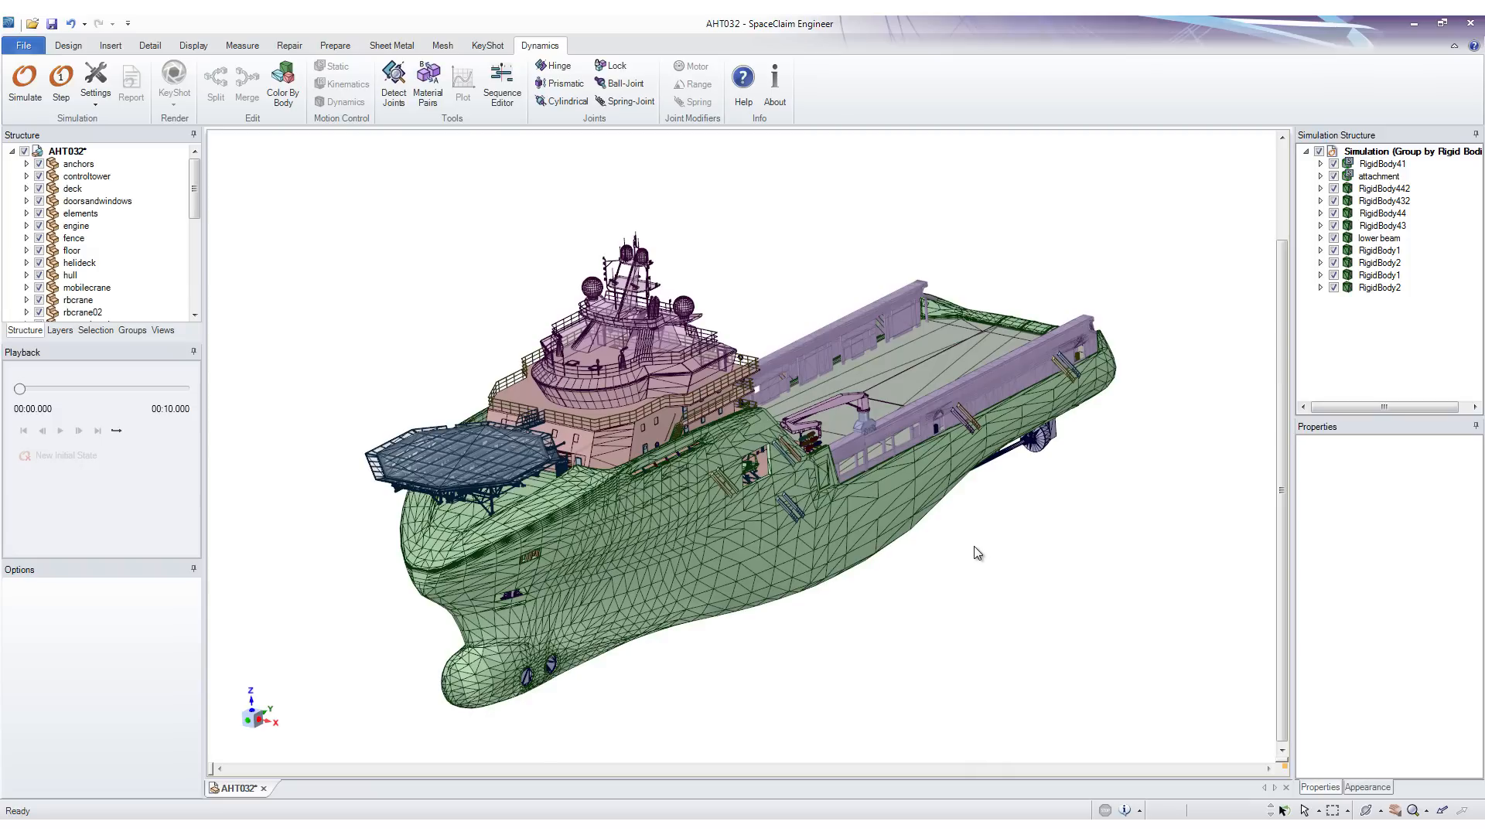
mouse_move(908, 550)
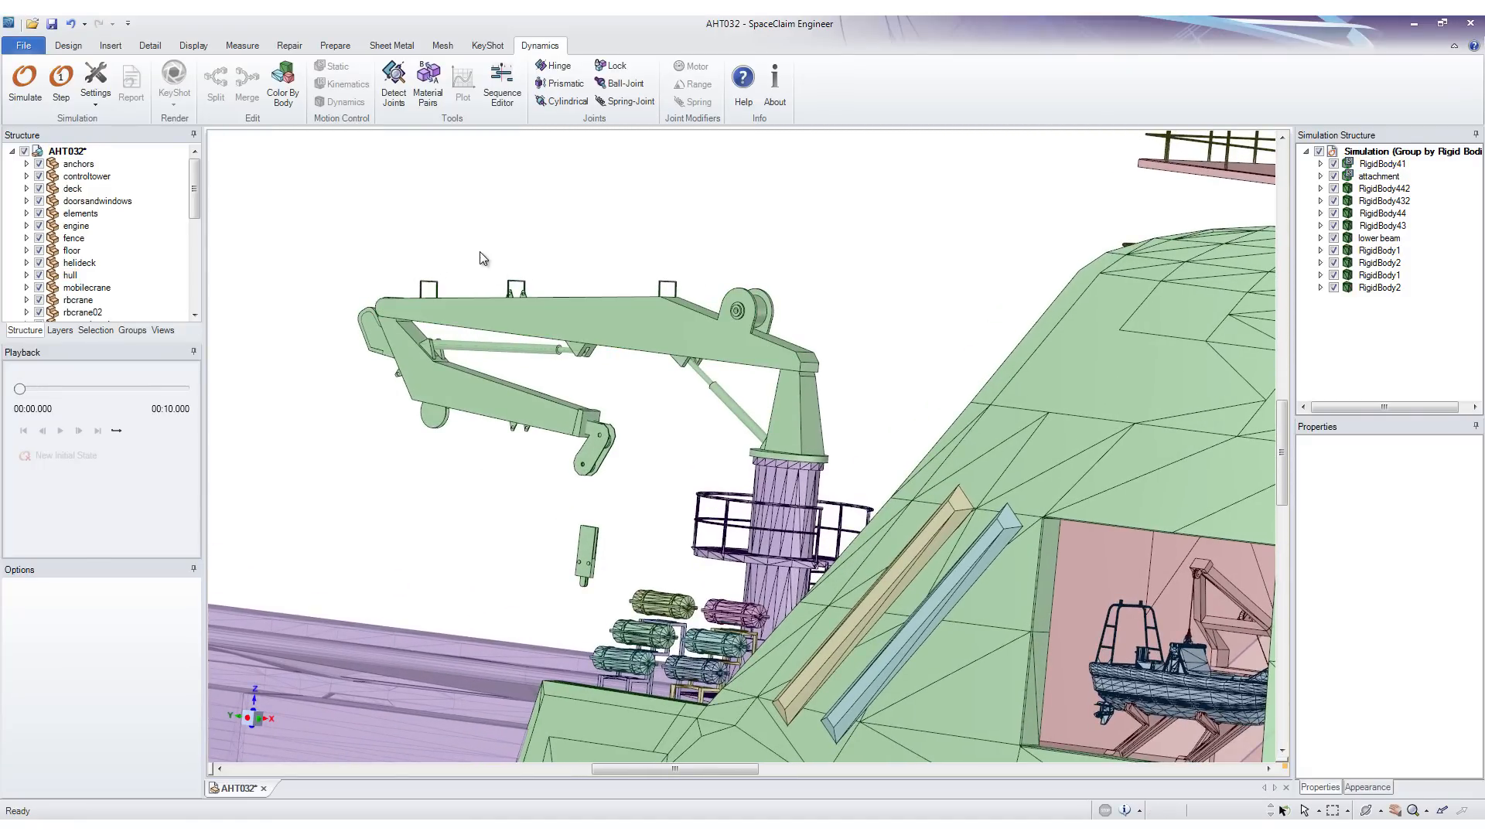
mouse_move(282, 82)
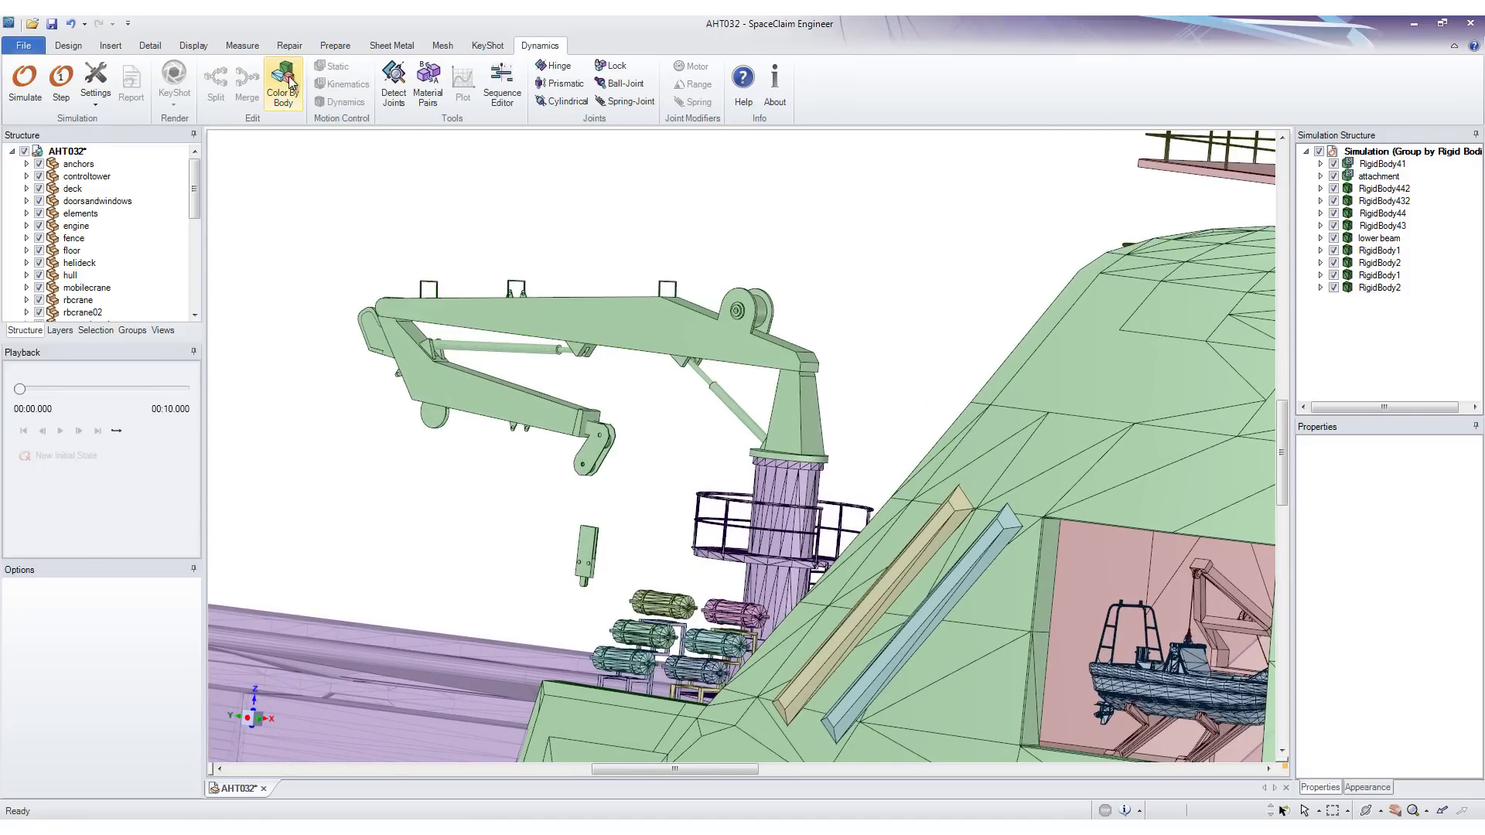
mouse_move(304, 114)
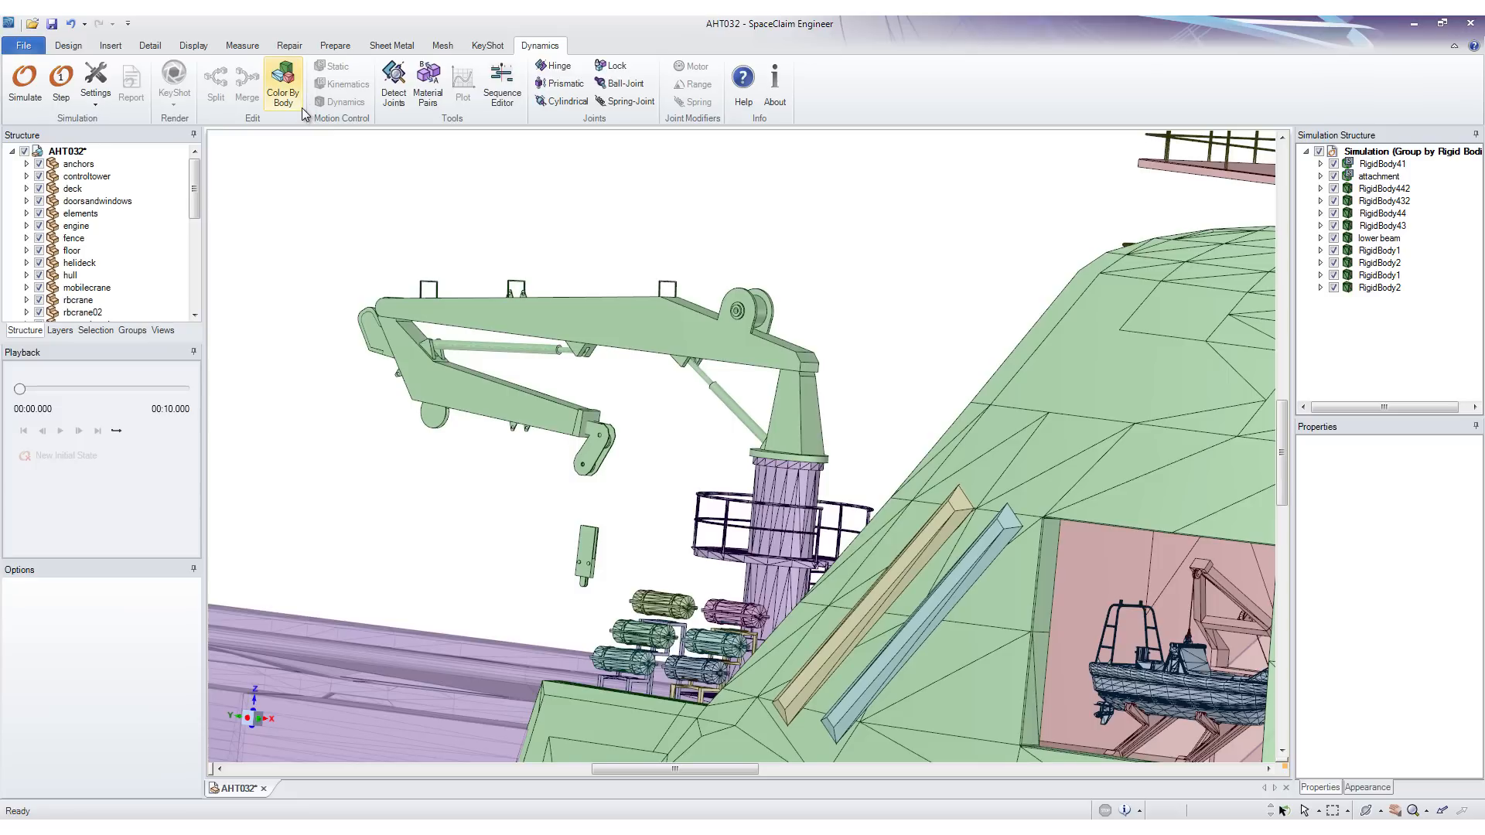
mouse_move(281, 82)
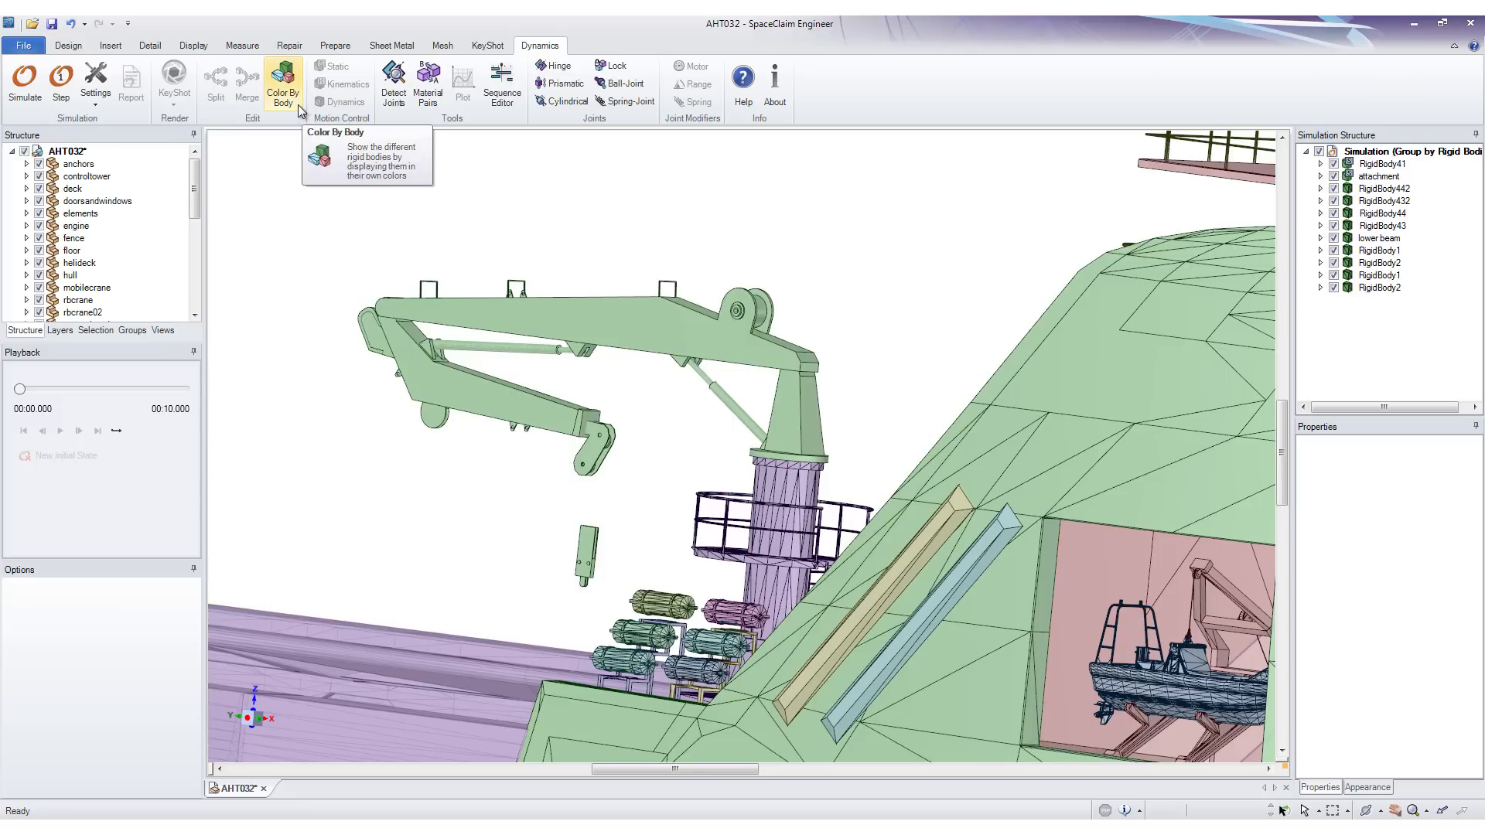
mouse_move(227, 107)
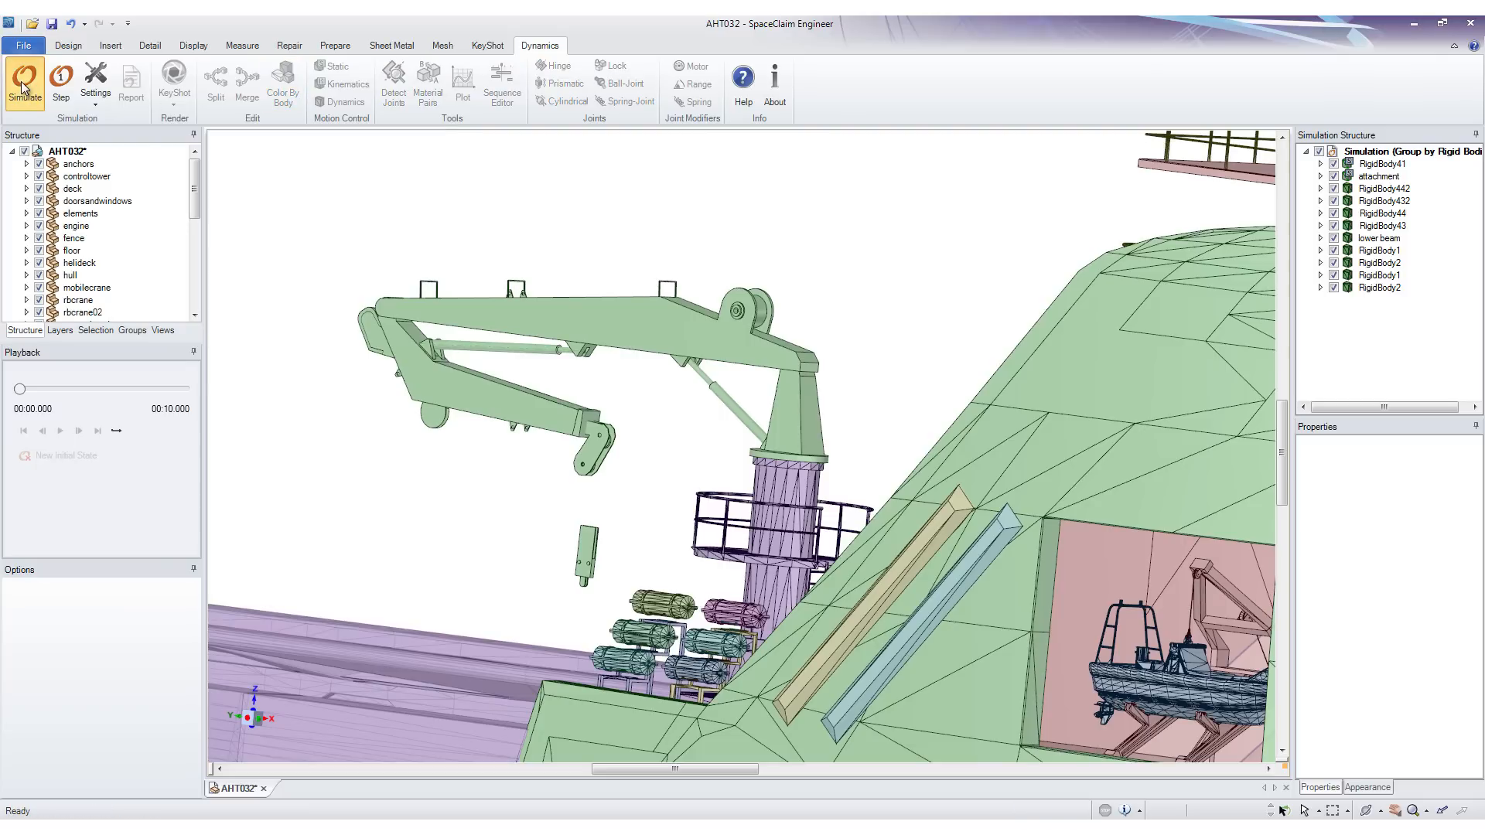
Step: Run the dynamics simulation briefly to see the loose piece at the crane arm tip move
click(24, 83)
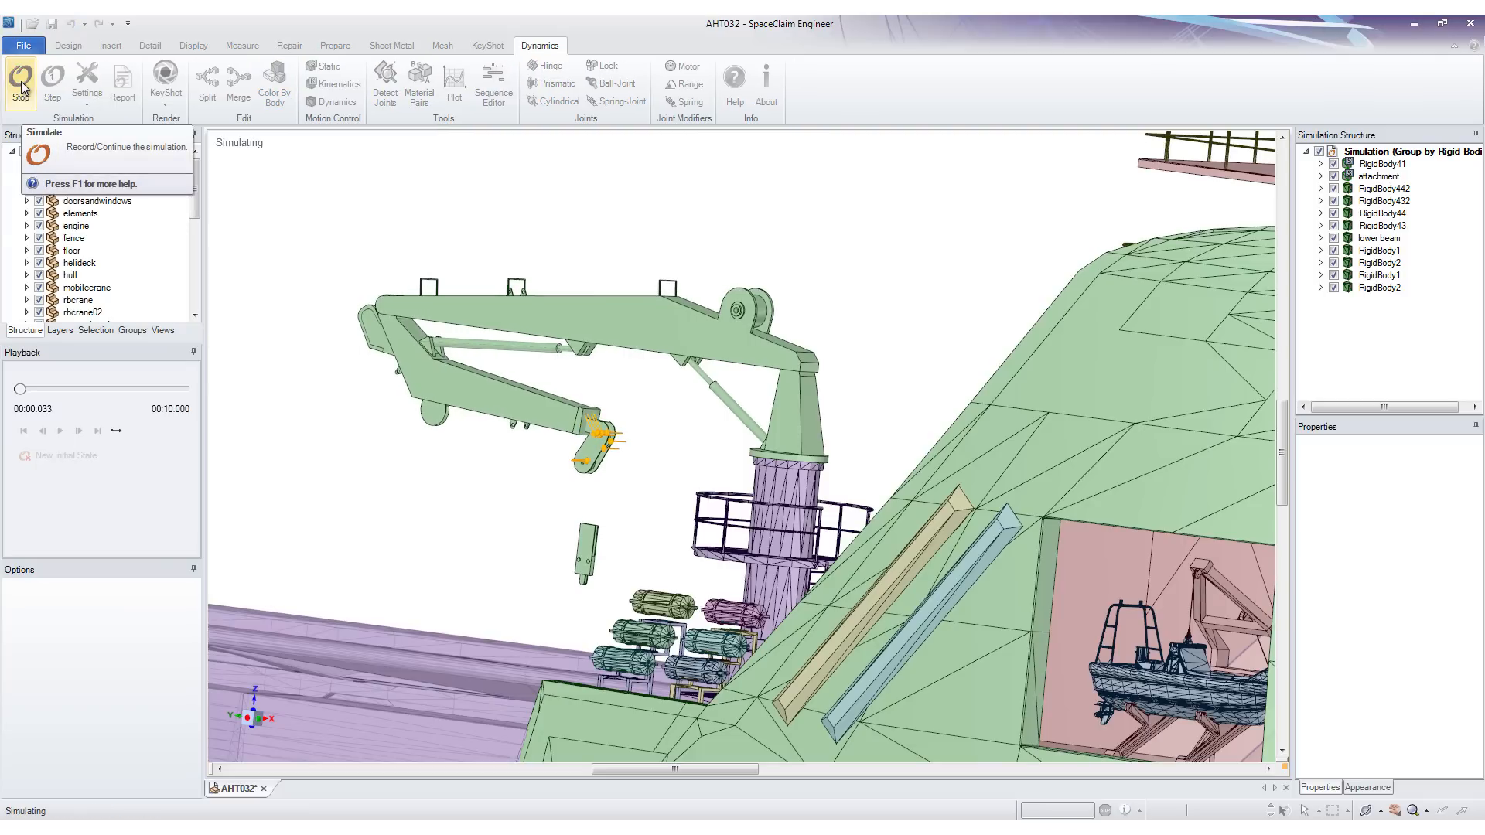
click(20, 83)
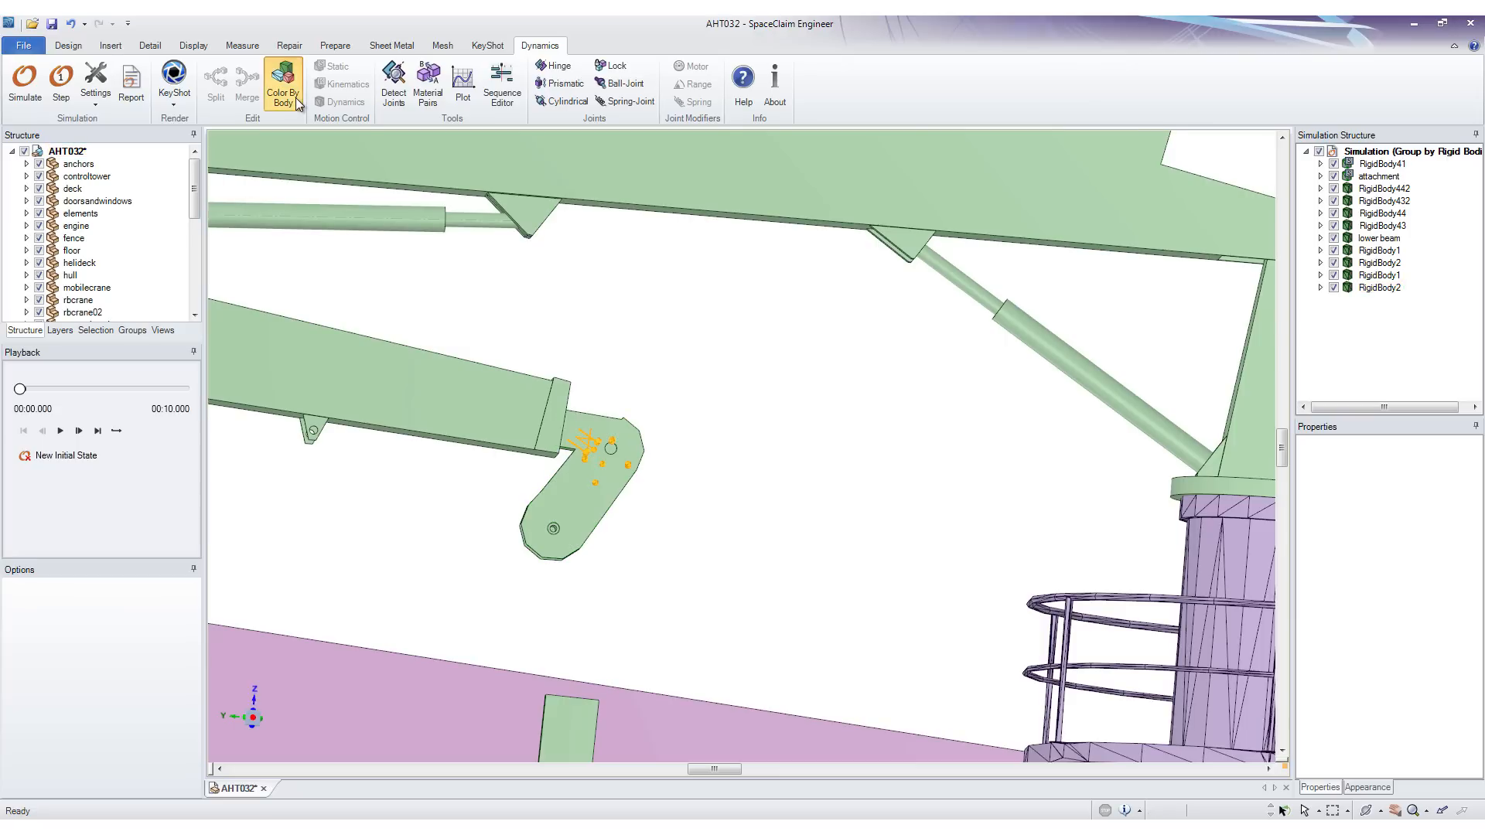
Step: Colour each rigid body distinctly and select the purple crane arm body to view its mass properties
click(282, 82)
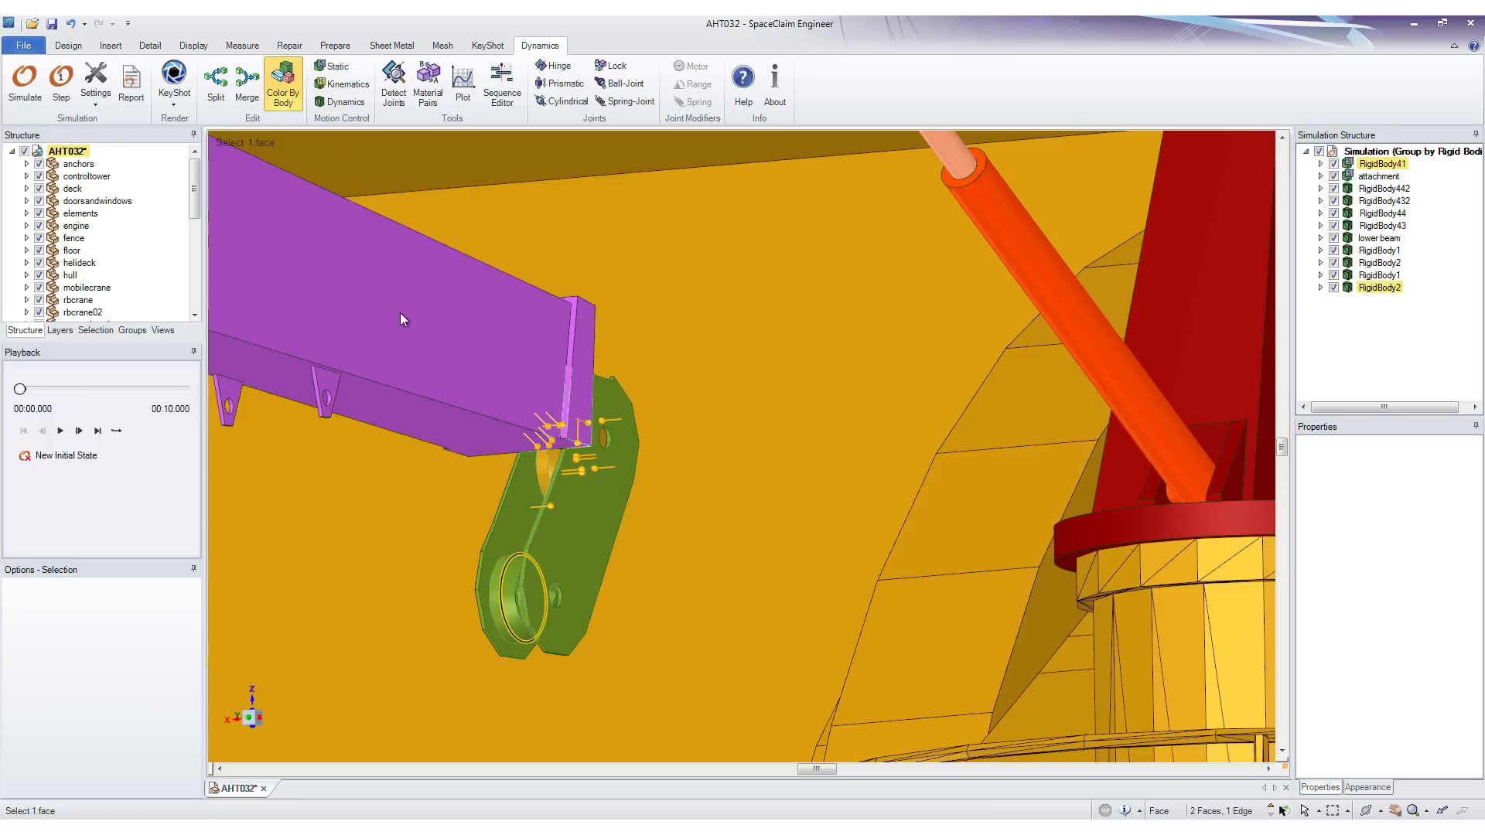
click(246, 81)
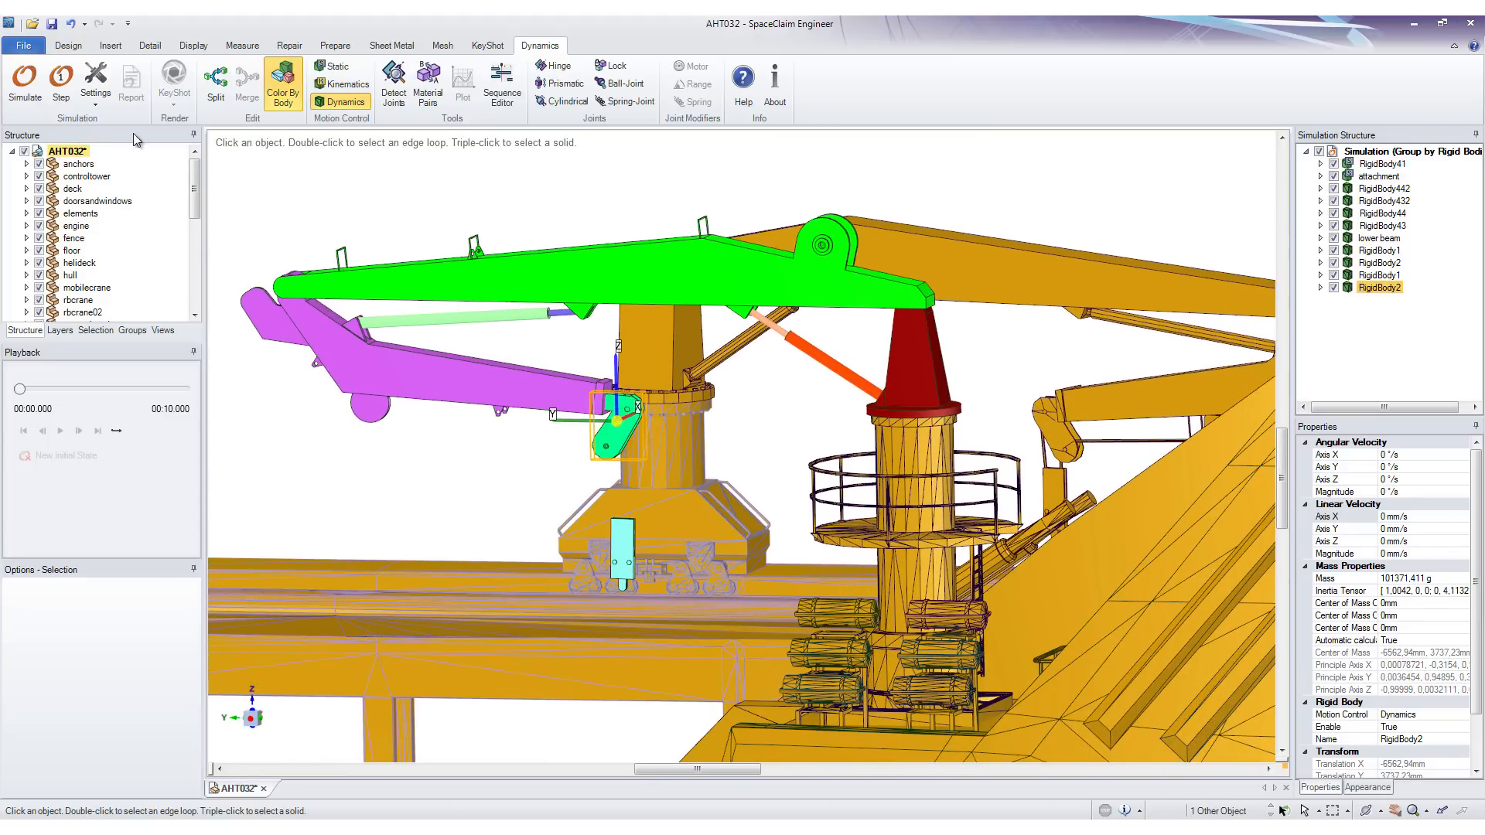
Step: Re-run the simulation briefly with the colour-coded crane bodies, then stop it
click(23, 80)
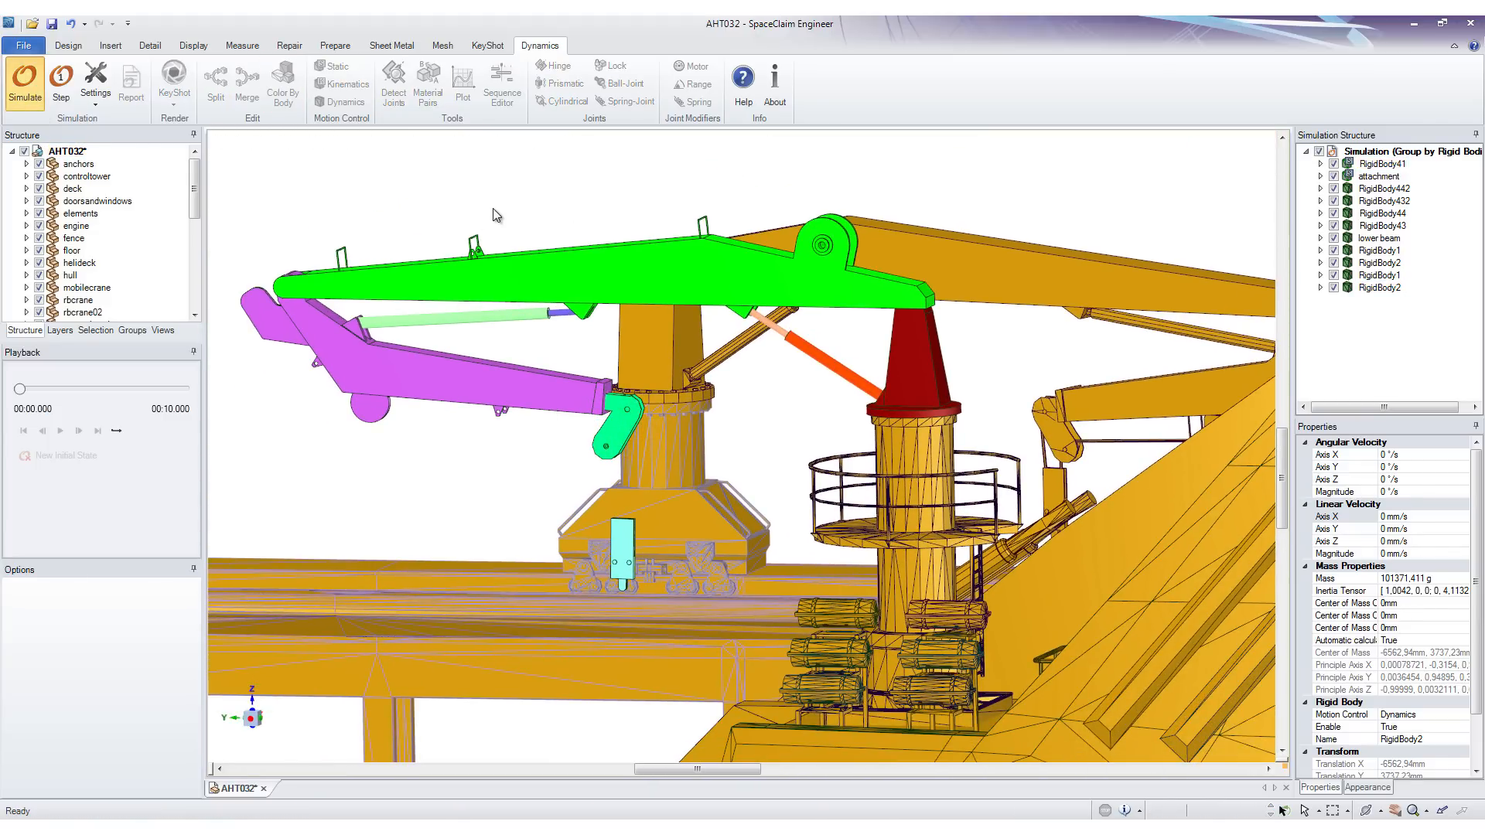
click(23, 81)
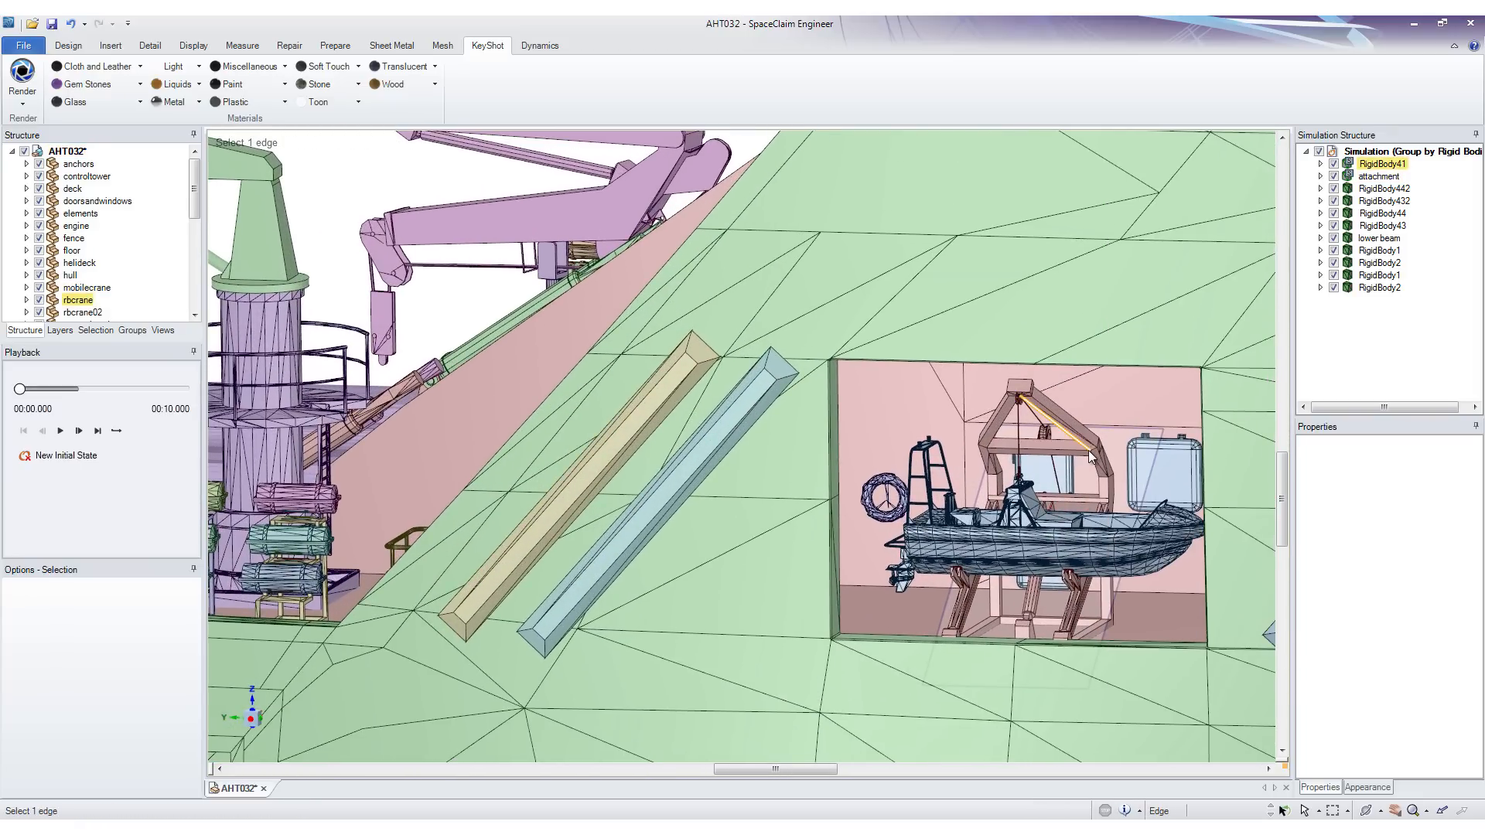
Step: Collect the crane's rigid bodies from the Simulation Structure list into a new group named Crane1
click(1381, 189)
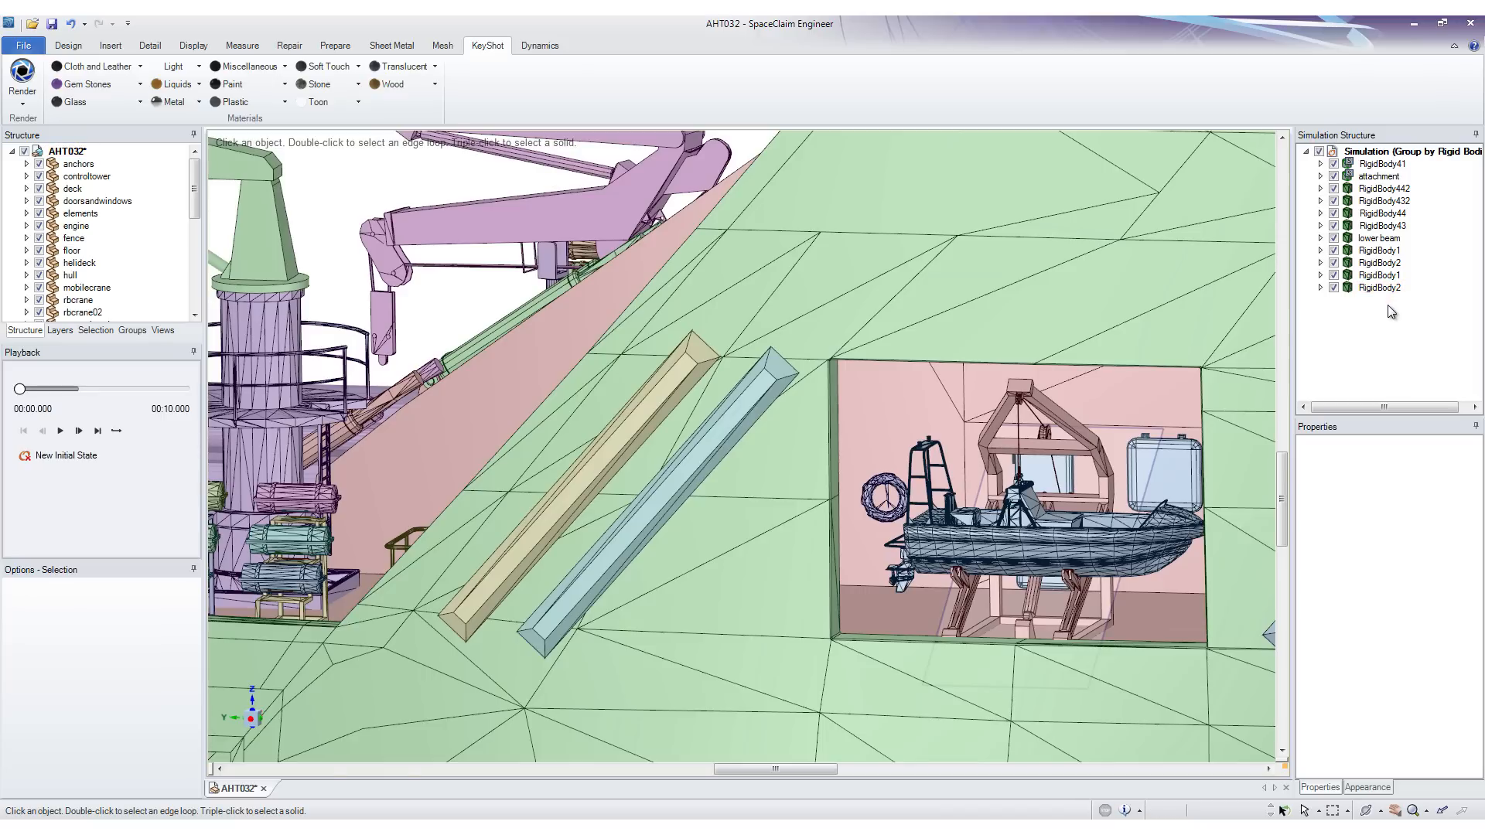
click(1378, 288)
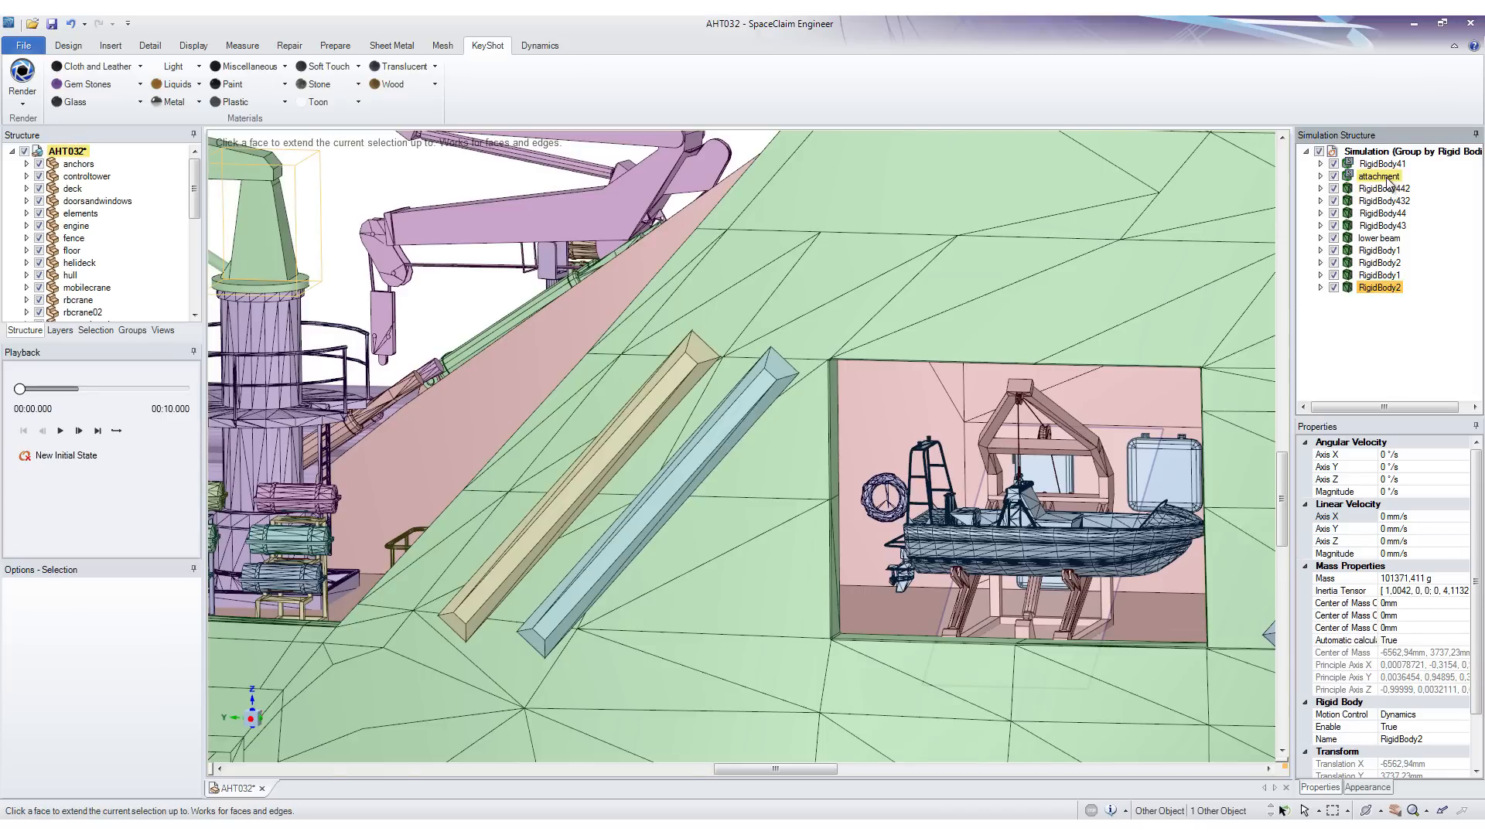
right_click(1376, 177)
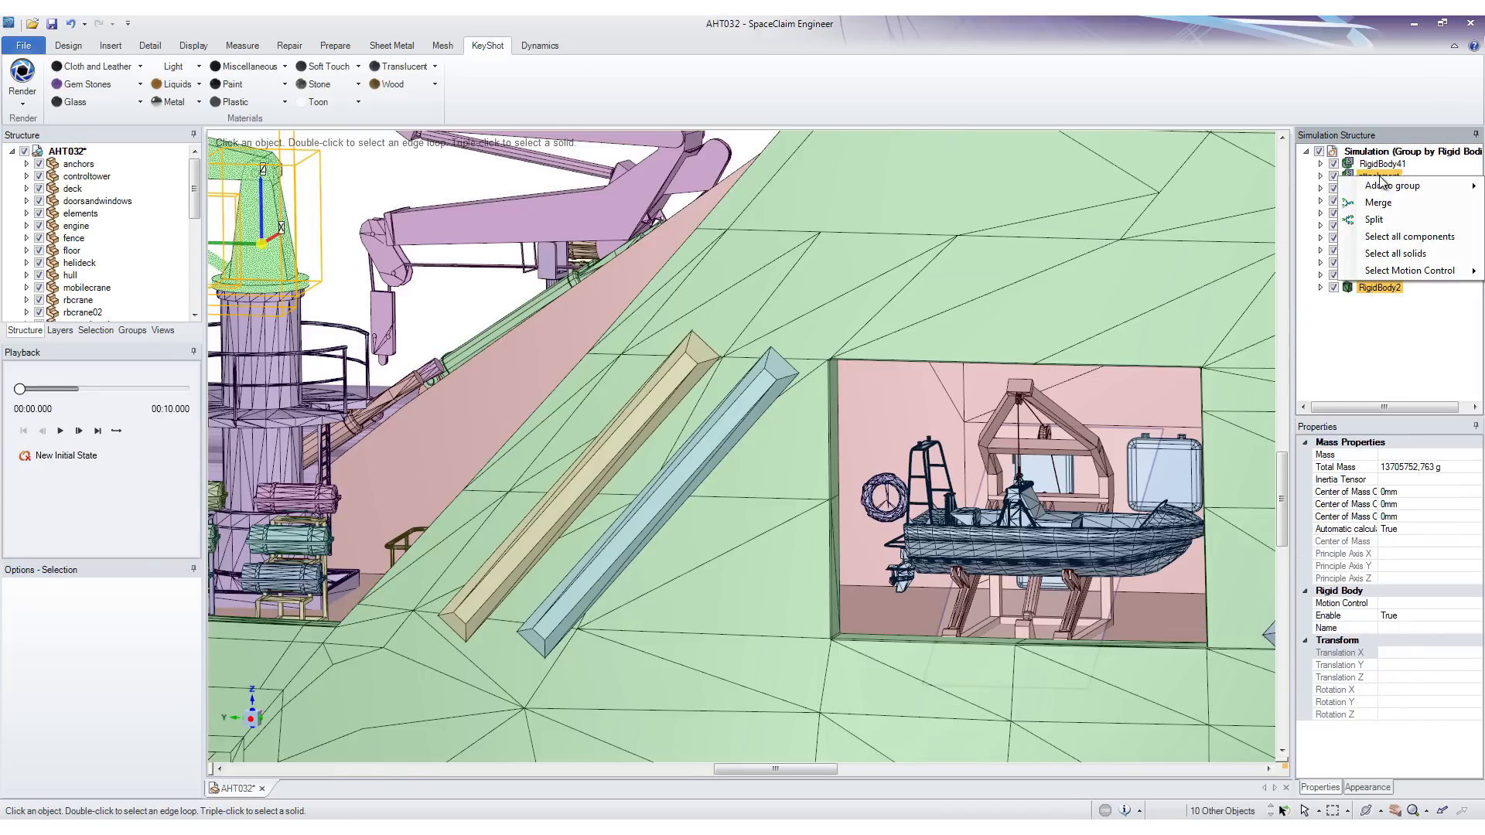
mouse_move(1390, 185)
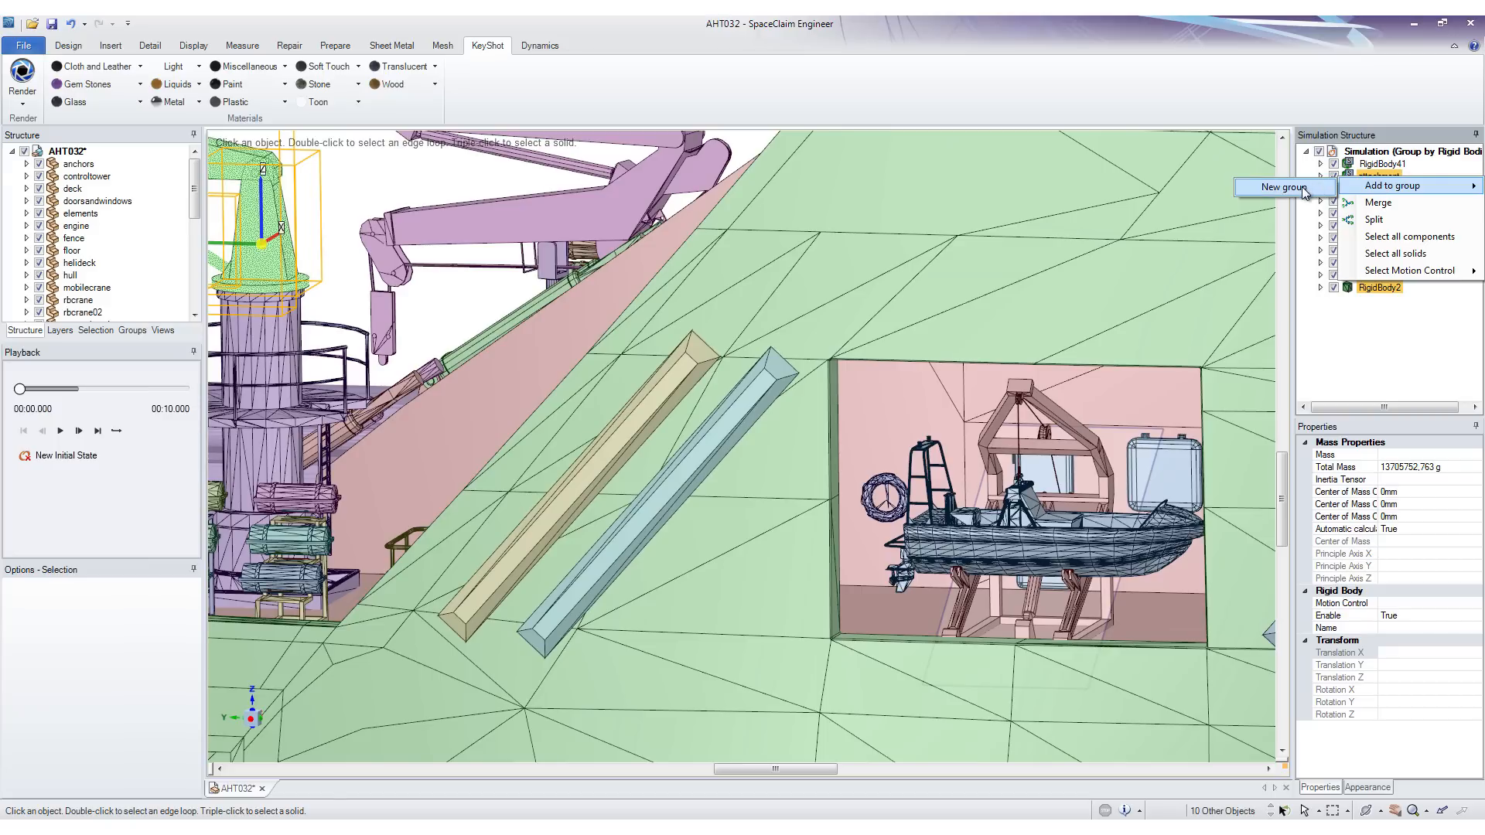
click(1283, 187)
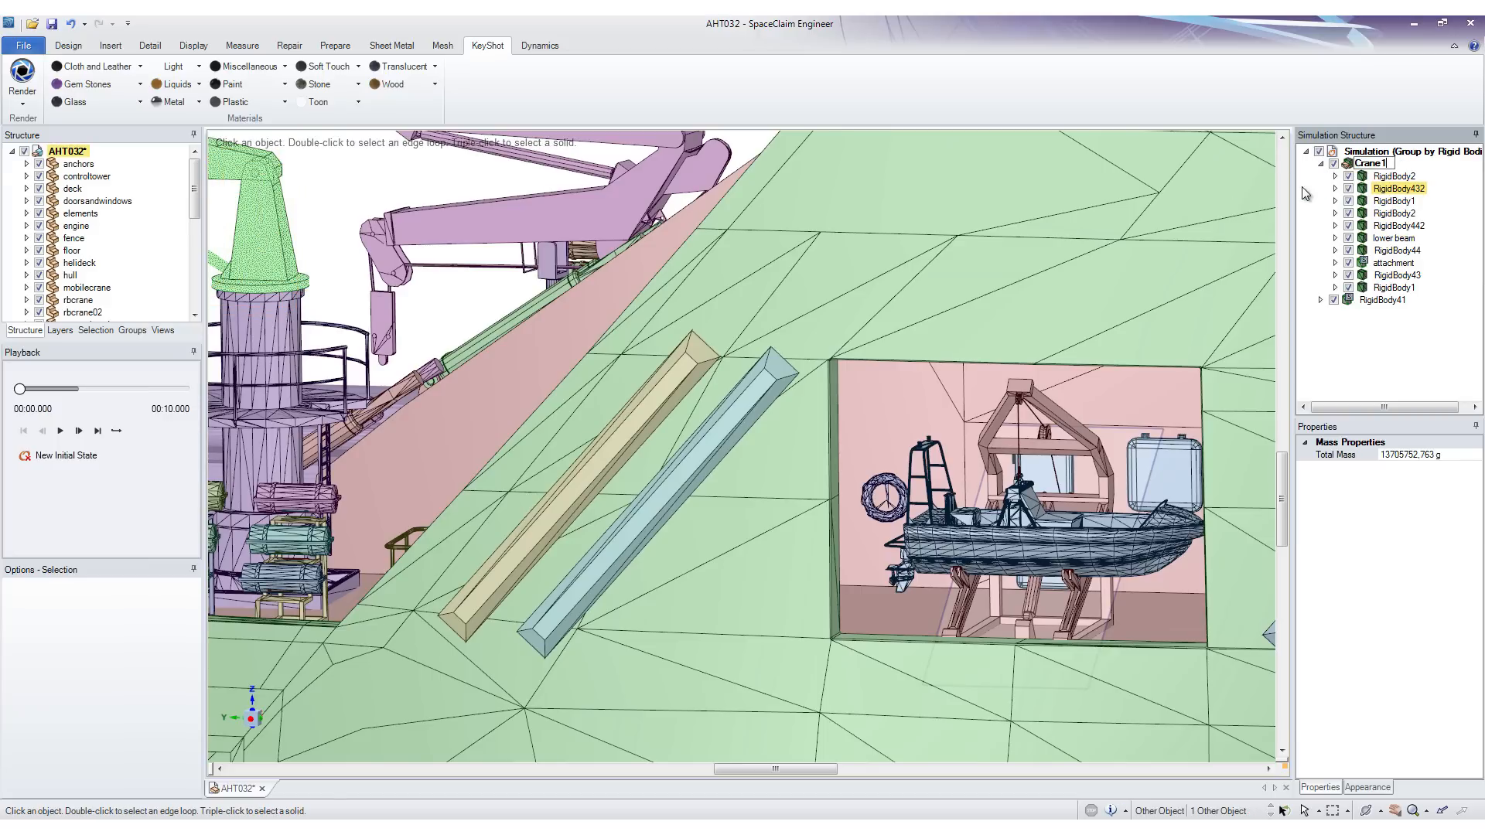
click(1367, 162)
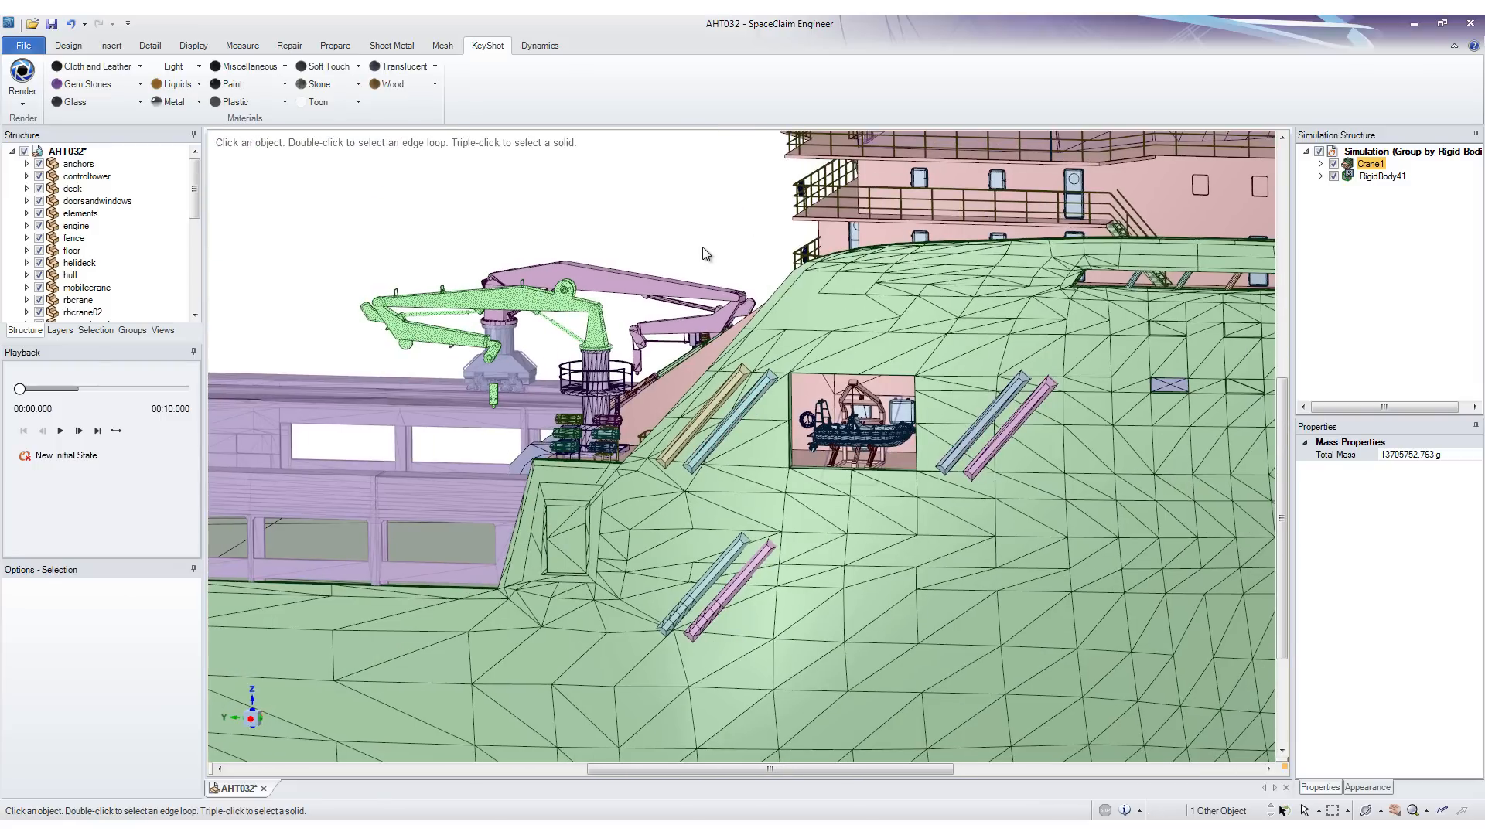
mouse_move(664, 225)
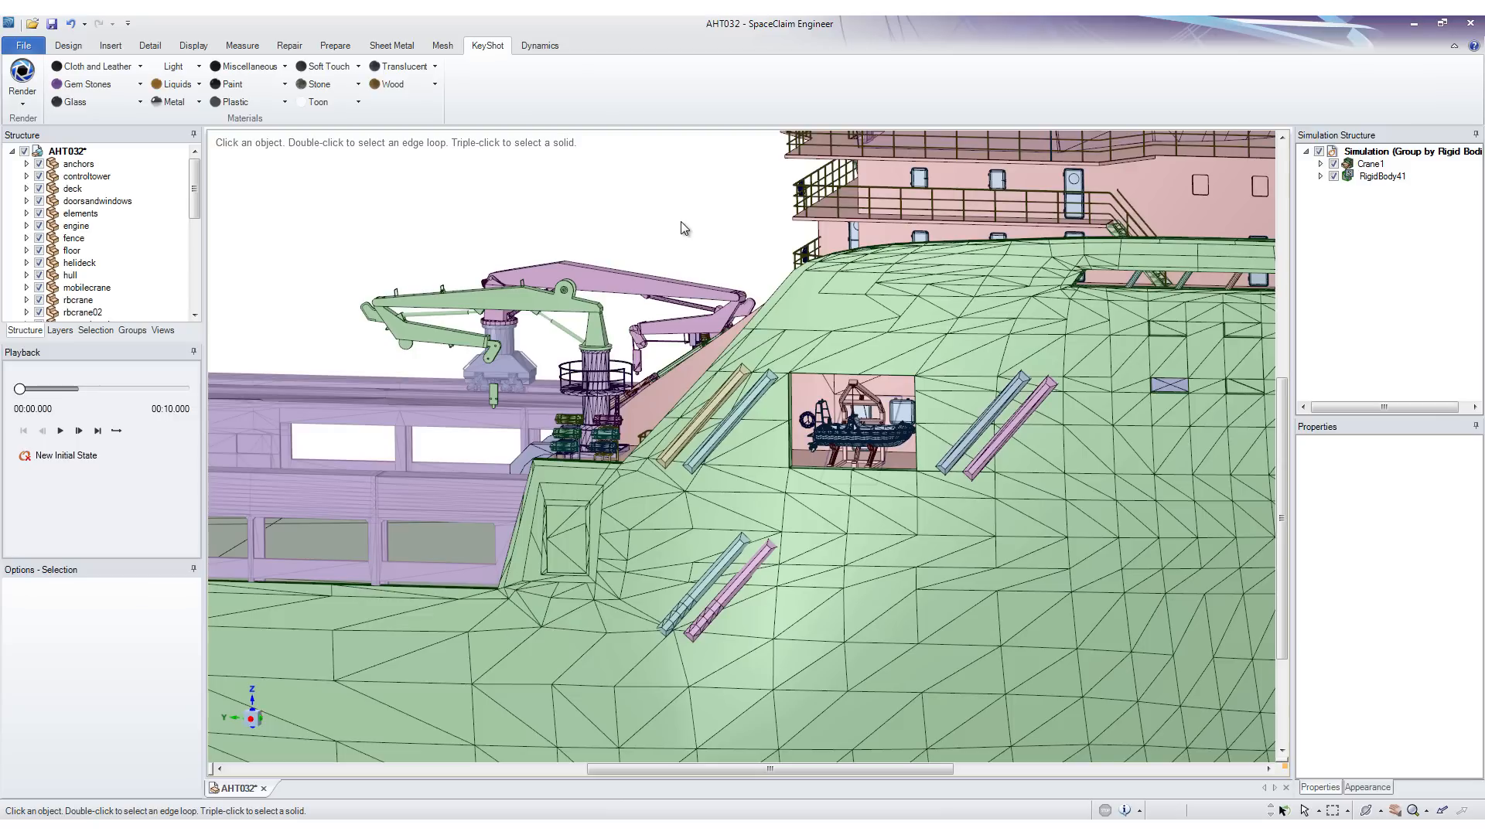
mouse_move(377, 210)
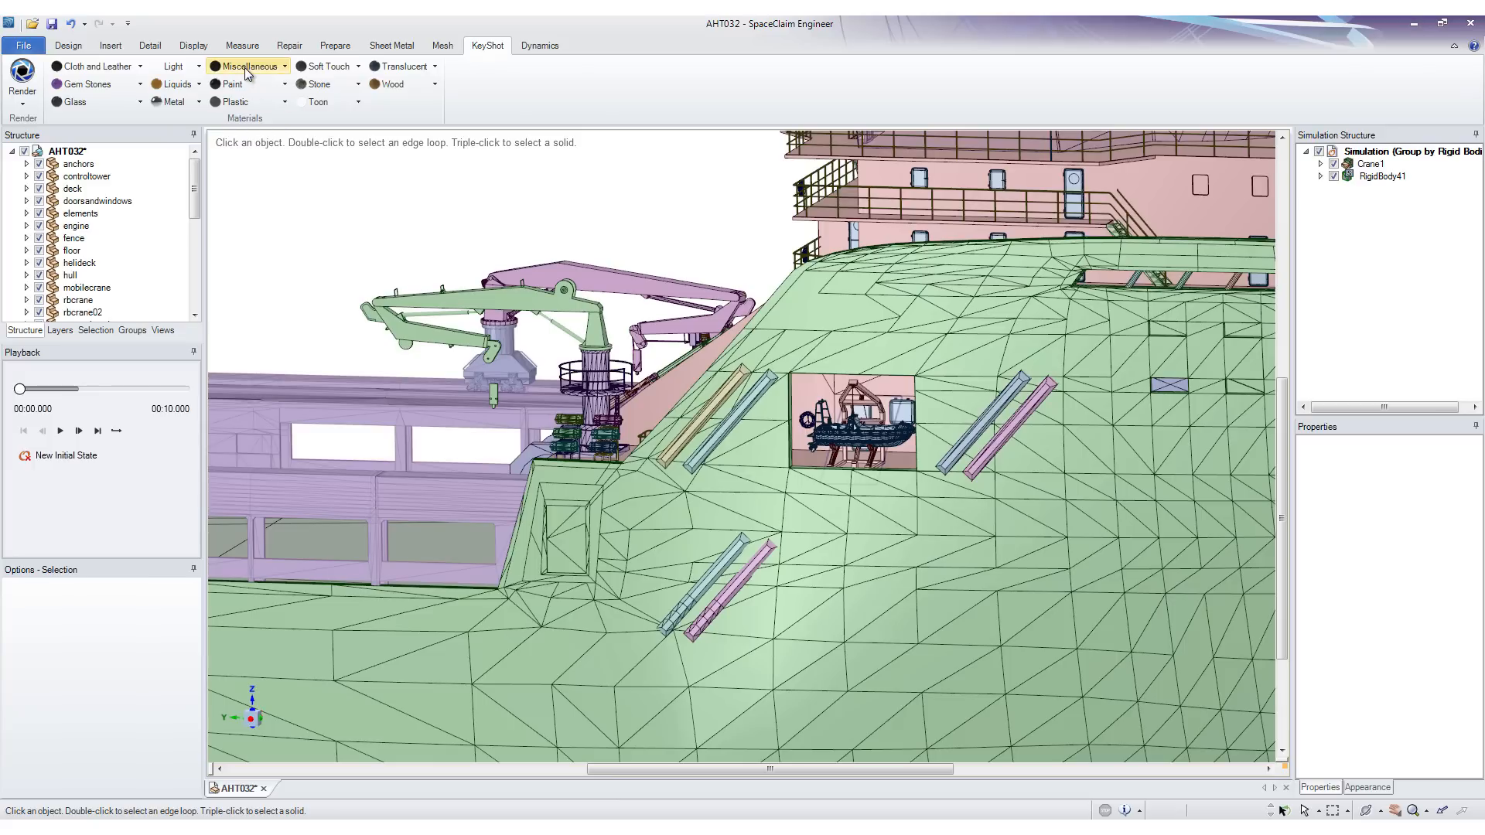
mouse_move(348, 223)
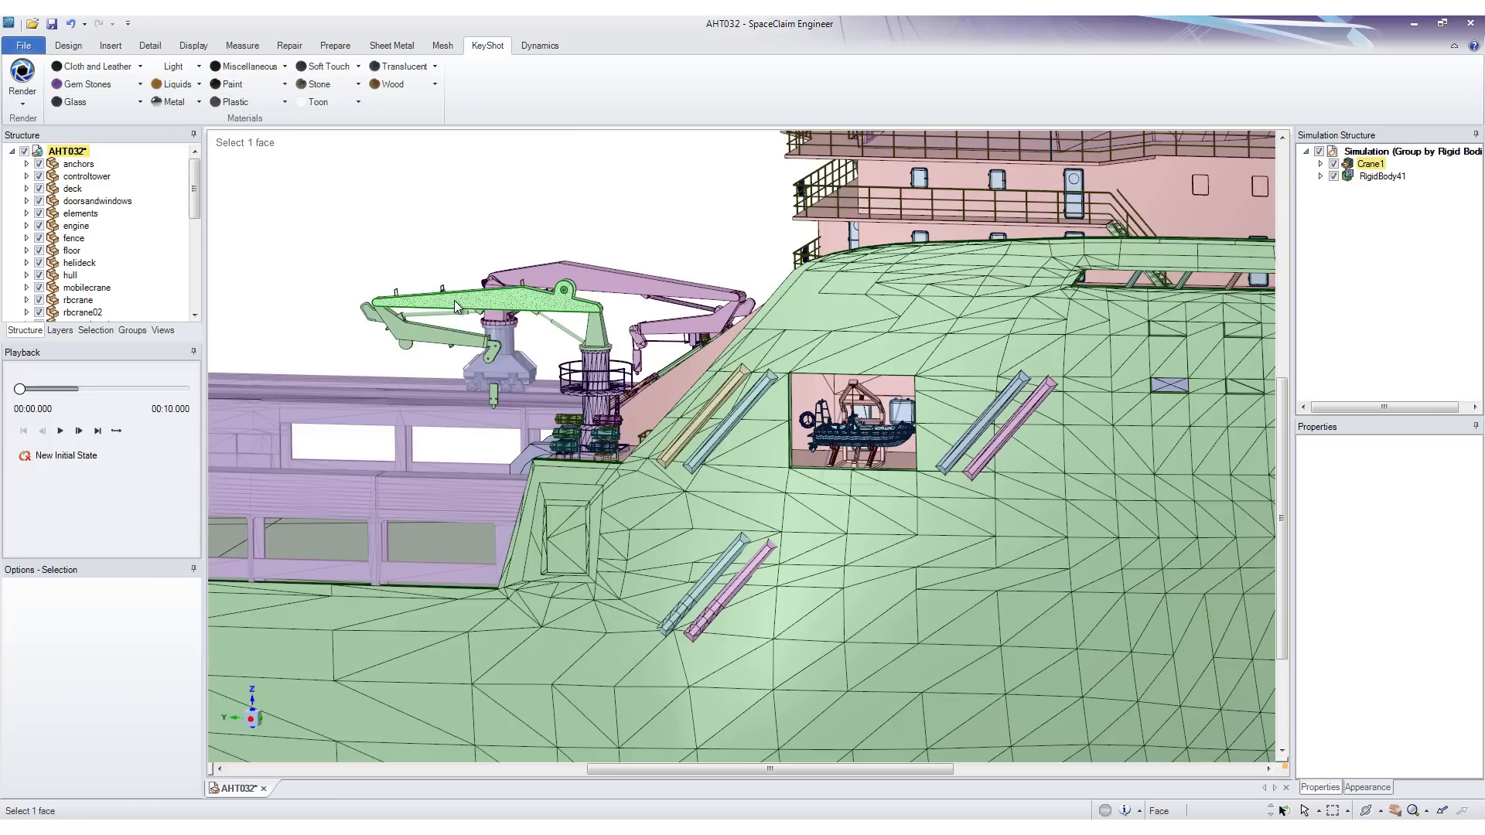
click(428, 237)
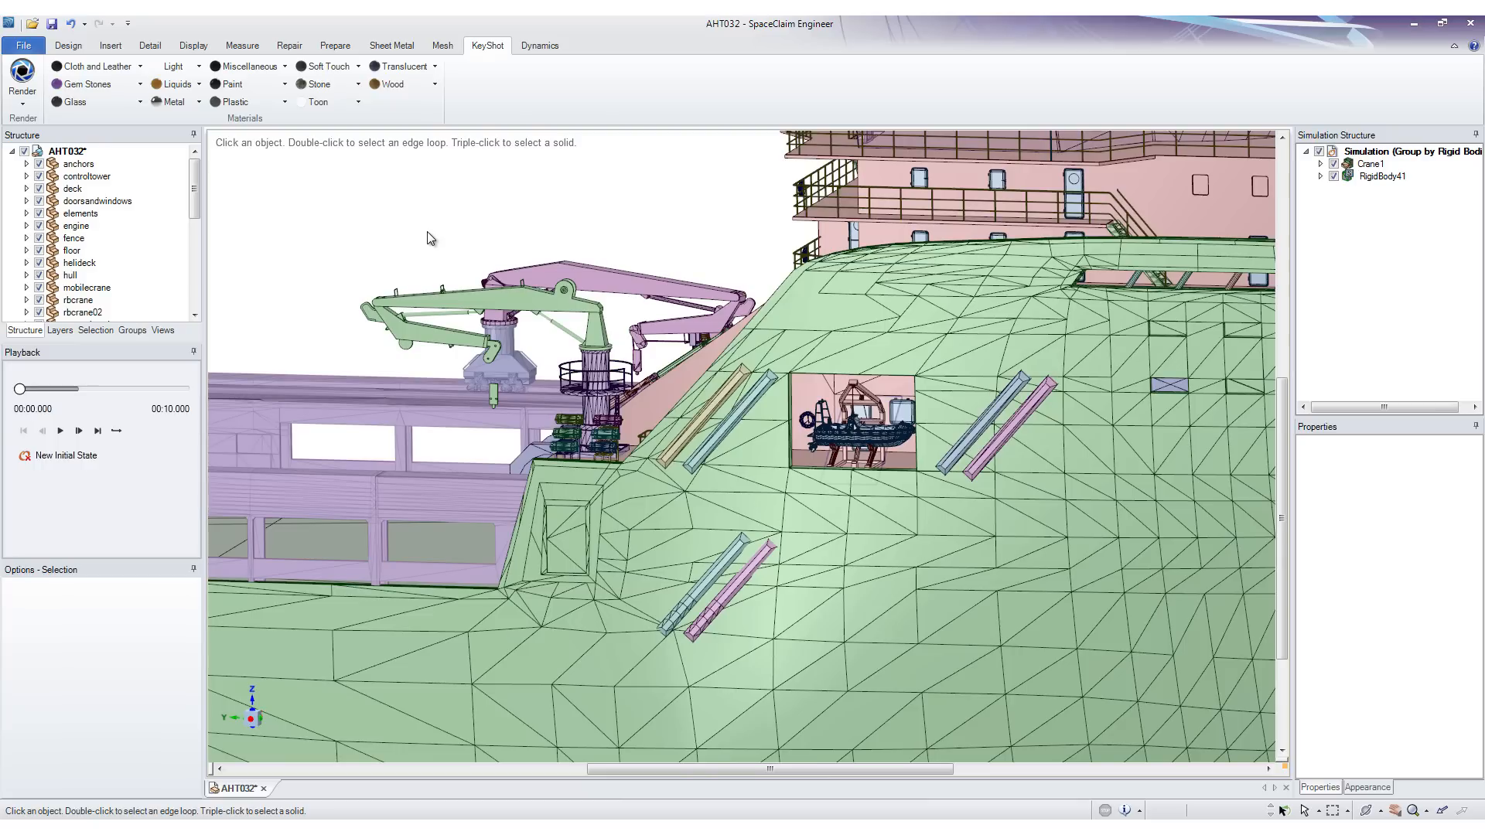